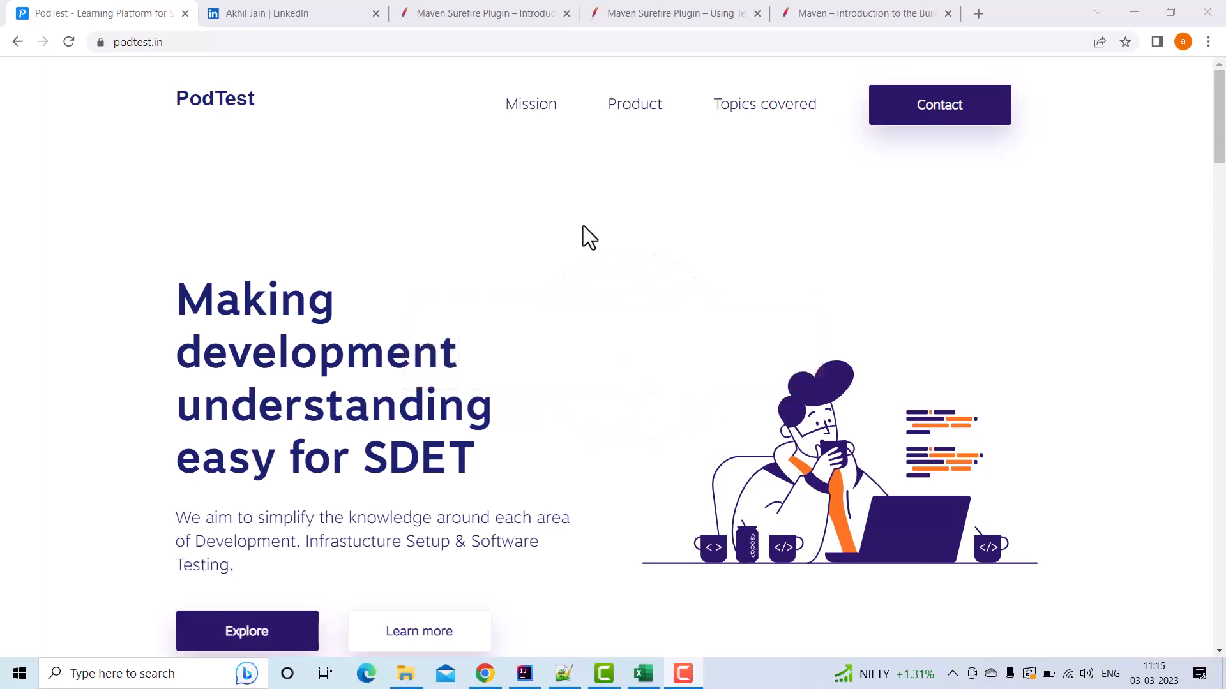
pyautogui.moveTo(592, 255)
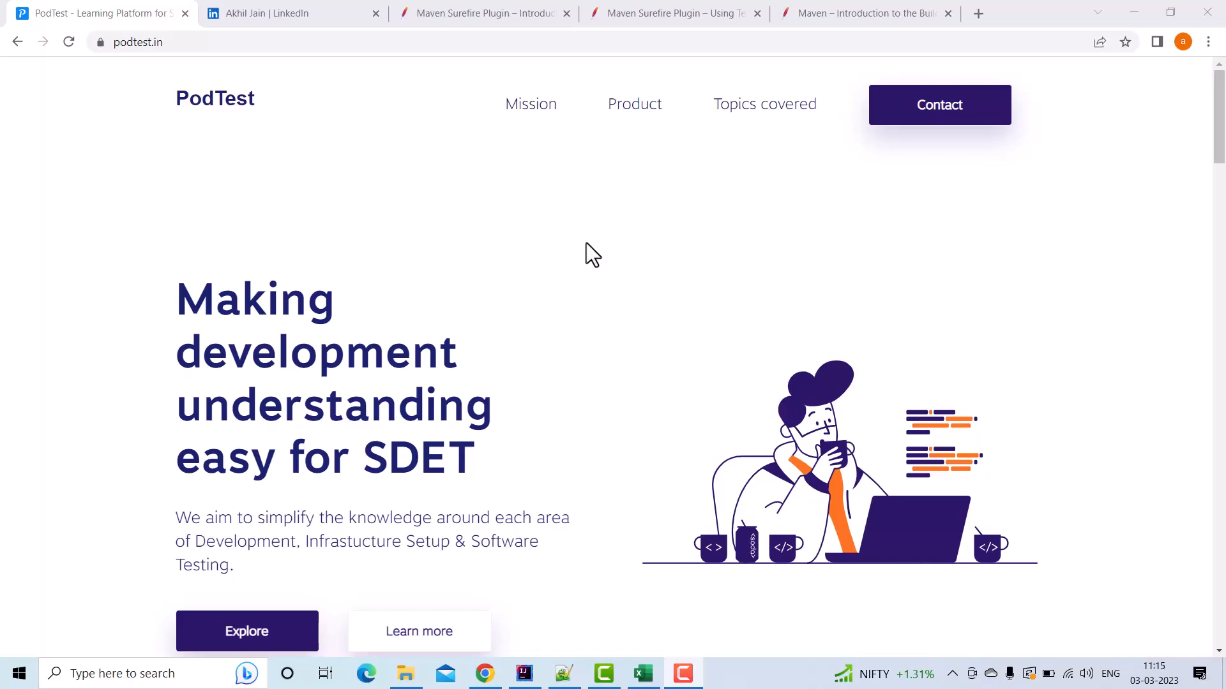
# Review the Maven build lifecycle guide, highlighting the site and default lifecycles and the phases list.
pyautogui.click(863, 14)
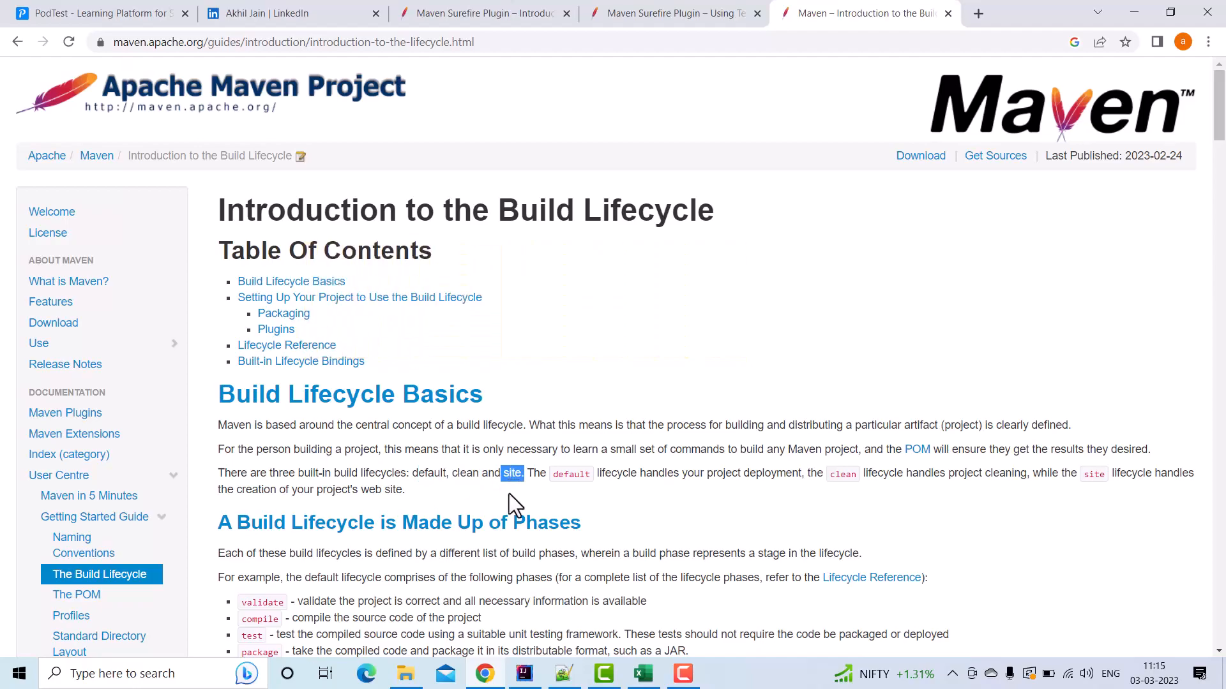
pyautogui.doubleClick(466, 473)
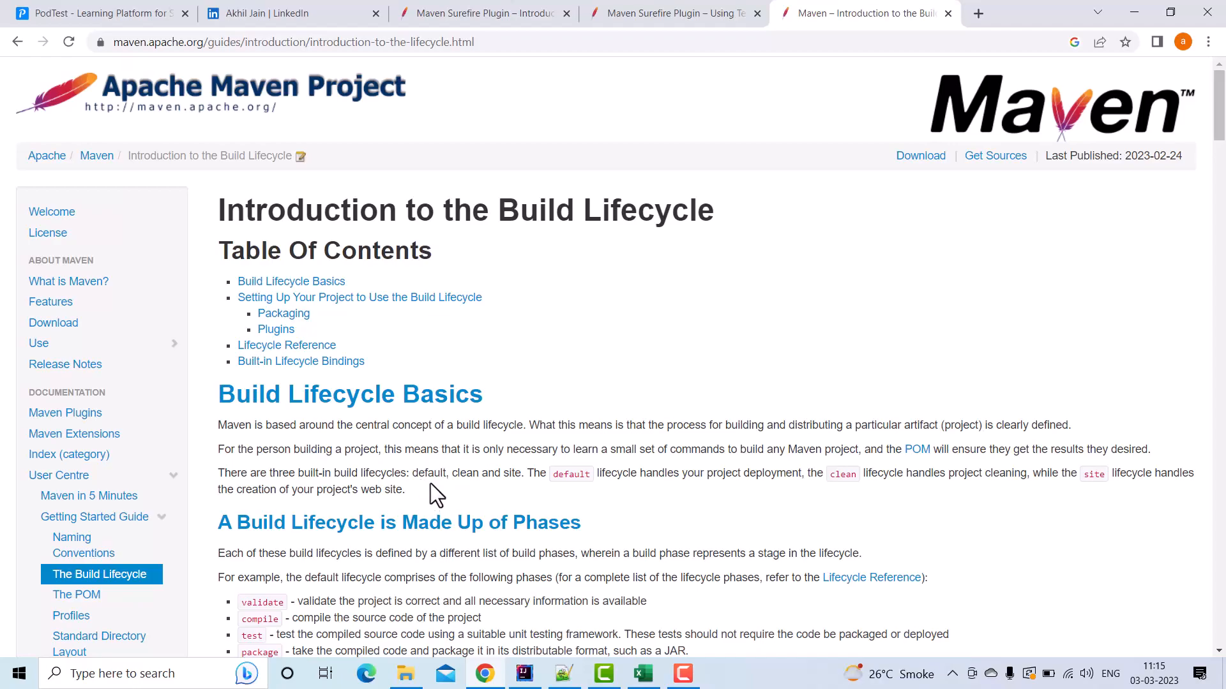
pyautogui.doubleClick(428, 473)
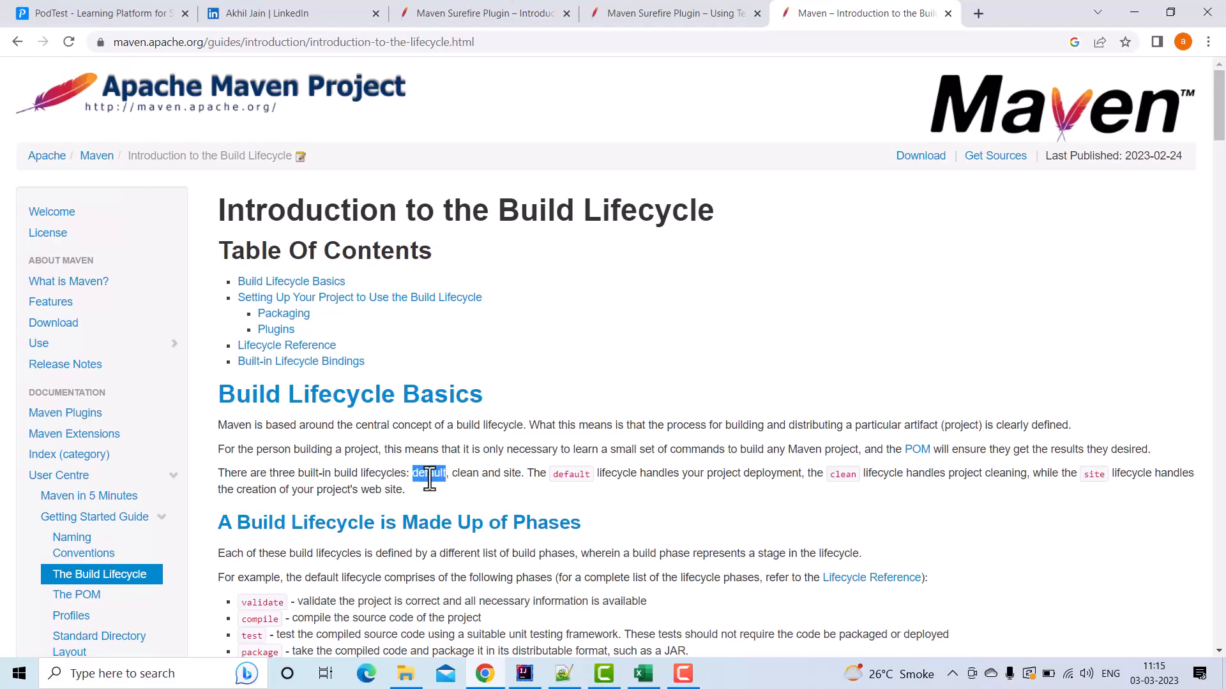
pyautogui.scroll(-3)
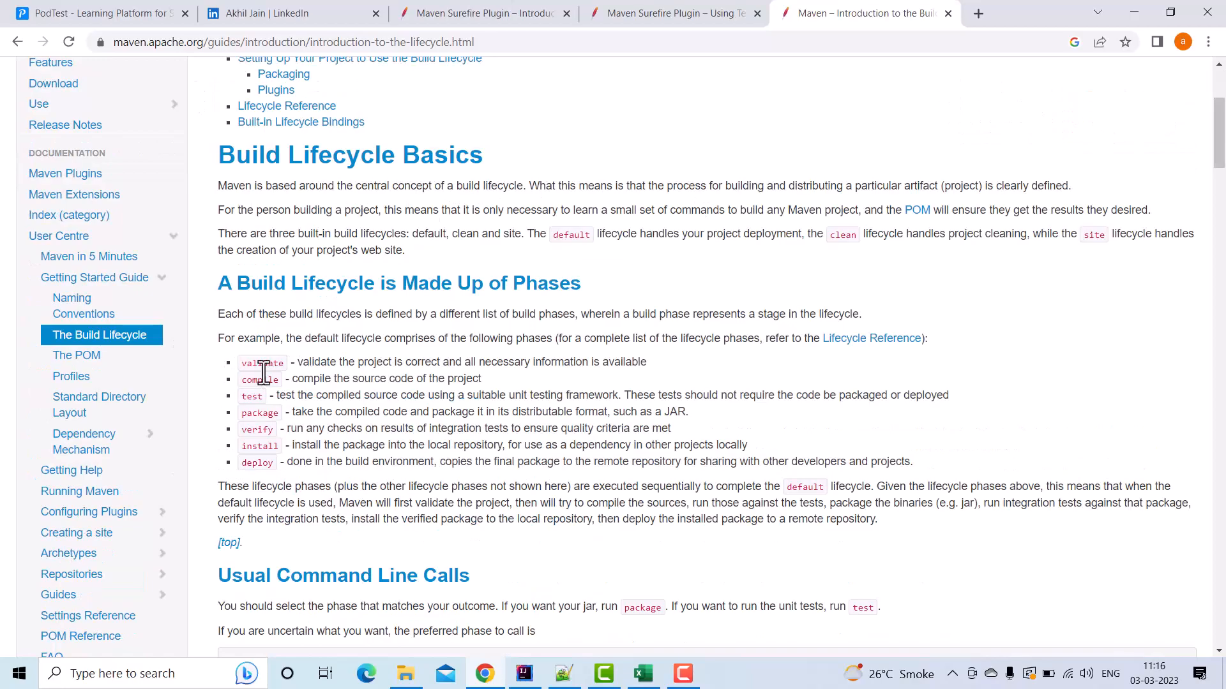
pyautogui.moveTo(261, 362); pyautogui.dragTo(278, 462)
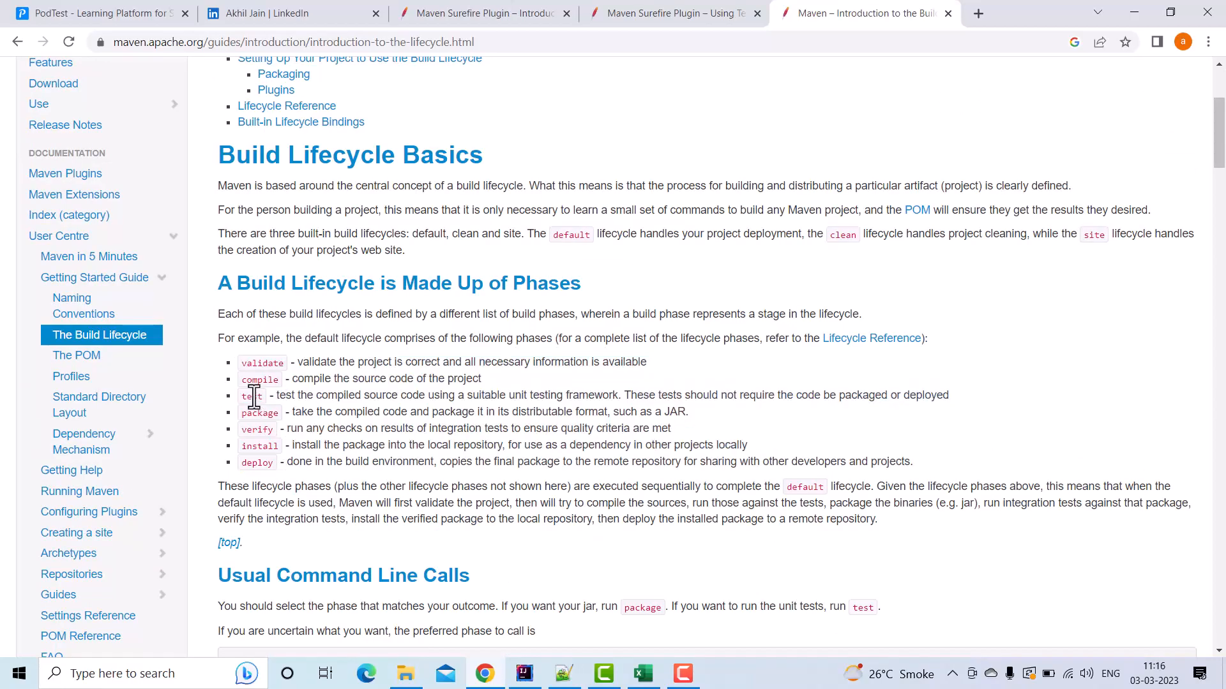
pyautogui.click(483, 13)
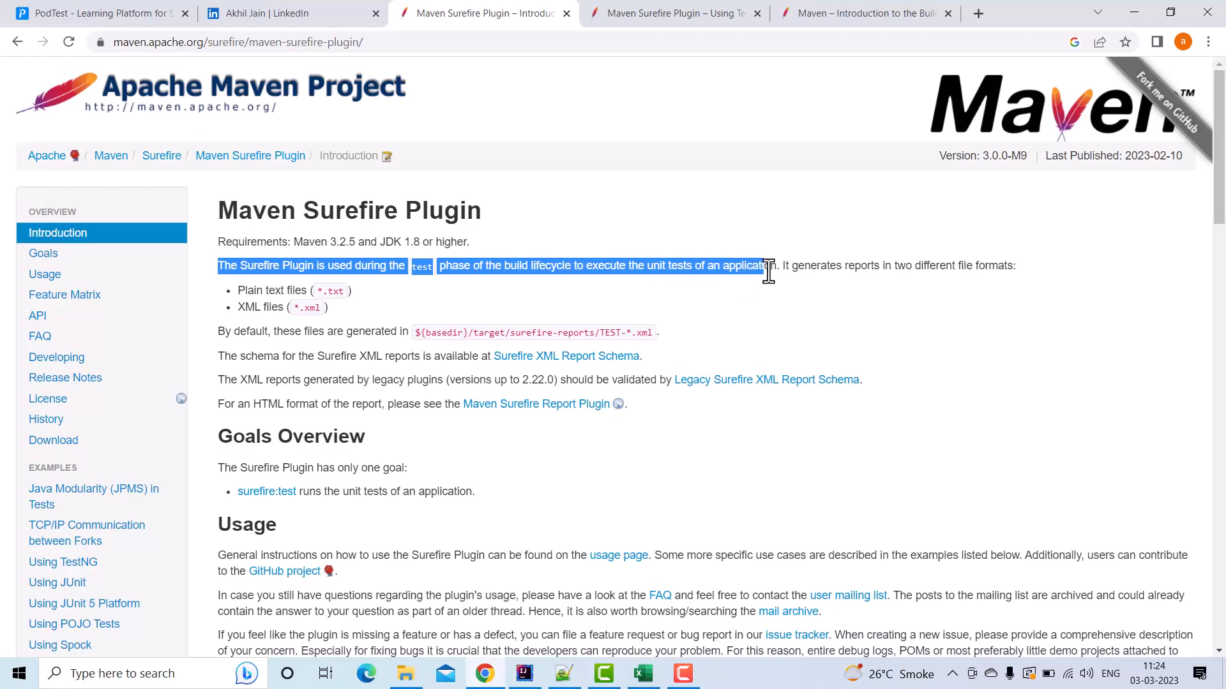
# Clear the selected test-phase sentence on the Surefire introduction and scroll down.
pyautogui.click(372, 264)
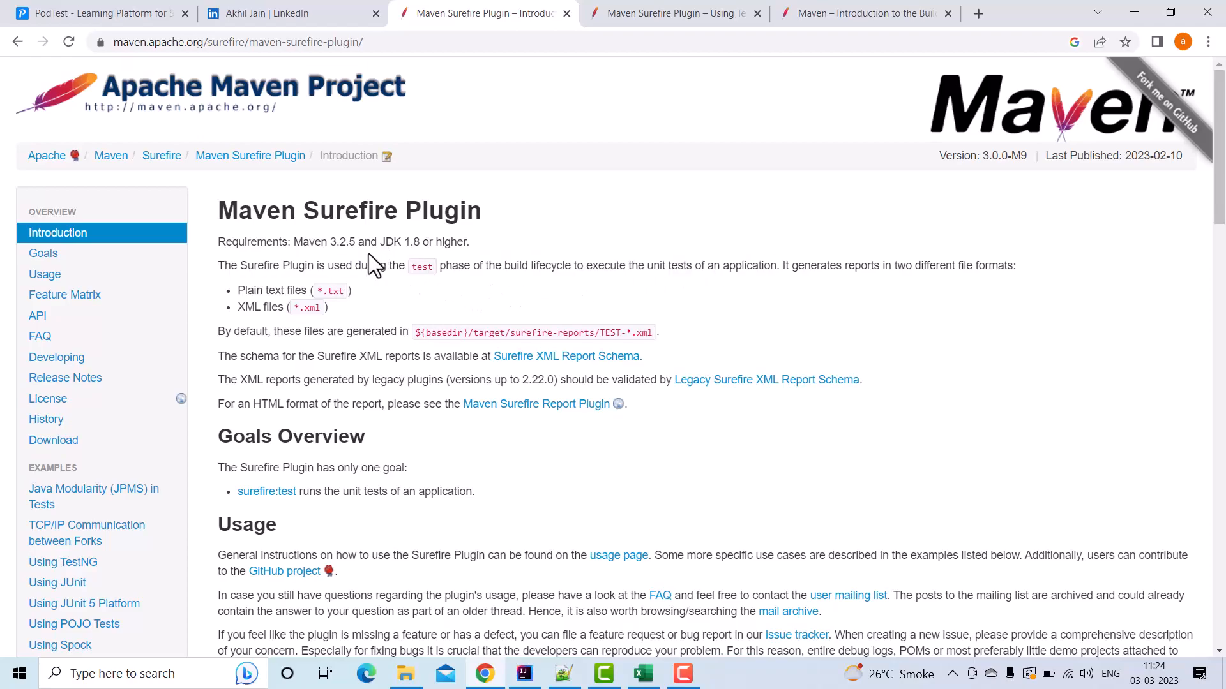
pyautogui.moveTo(344, 269)
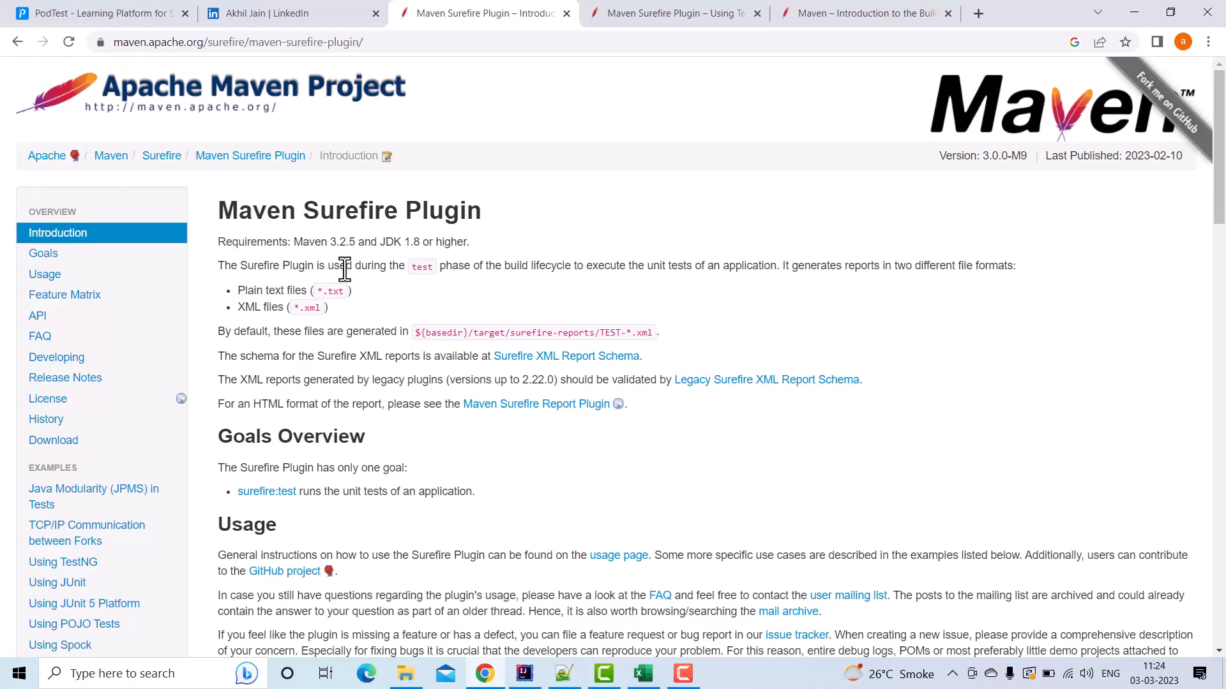
pyautogui.moveTo(384, 321)
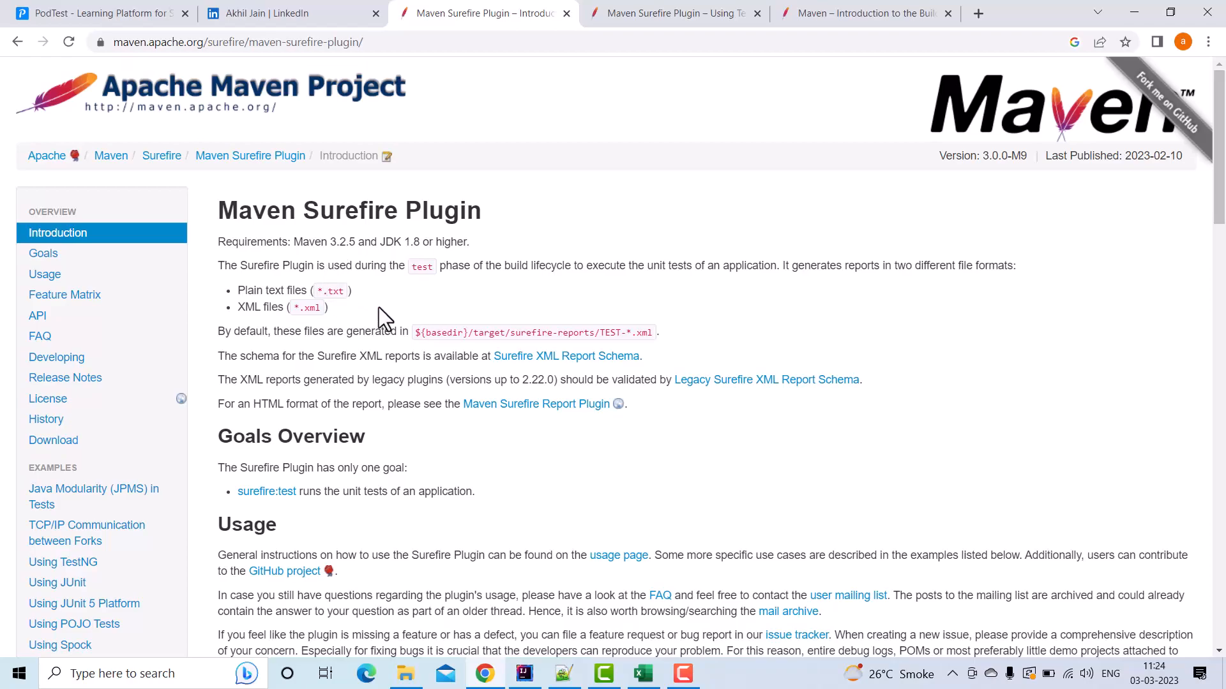
pyautogui.scroll(-3)
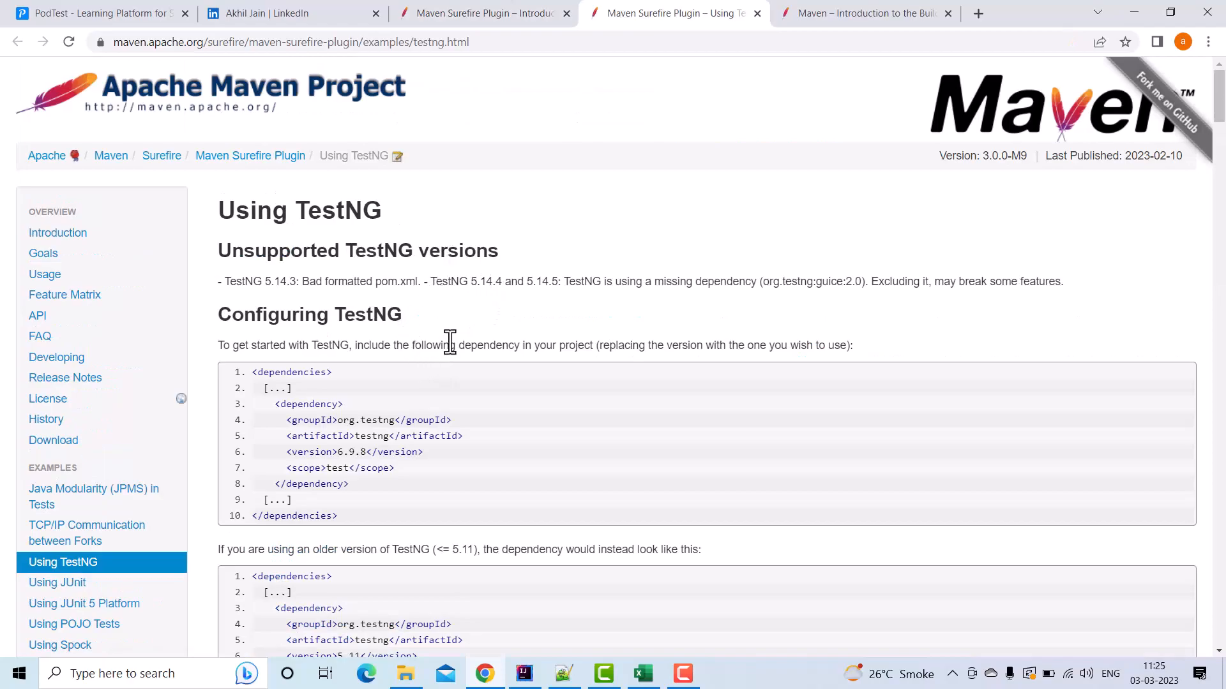
pyautogui.moveTo(332, 504)
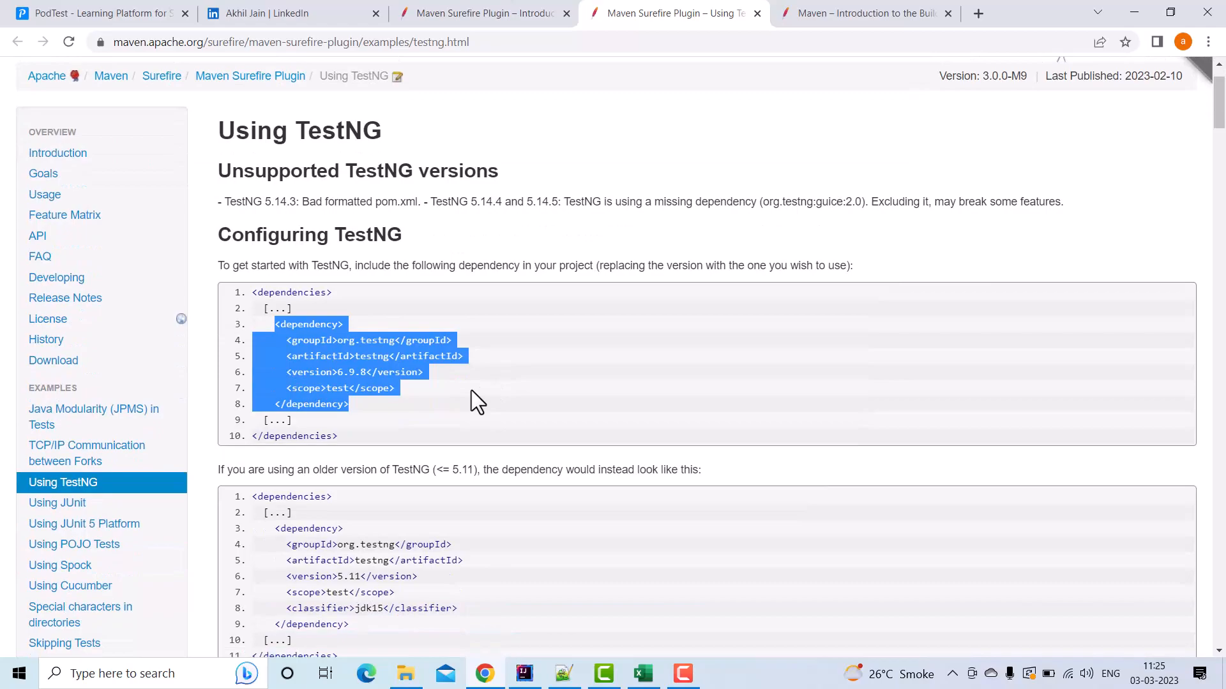
# Scroll to 'Using Suite XML Files' and highlight the suiteXmlFile line naming testng.xml.
pyautogui.scroll(-3)
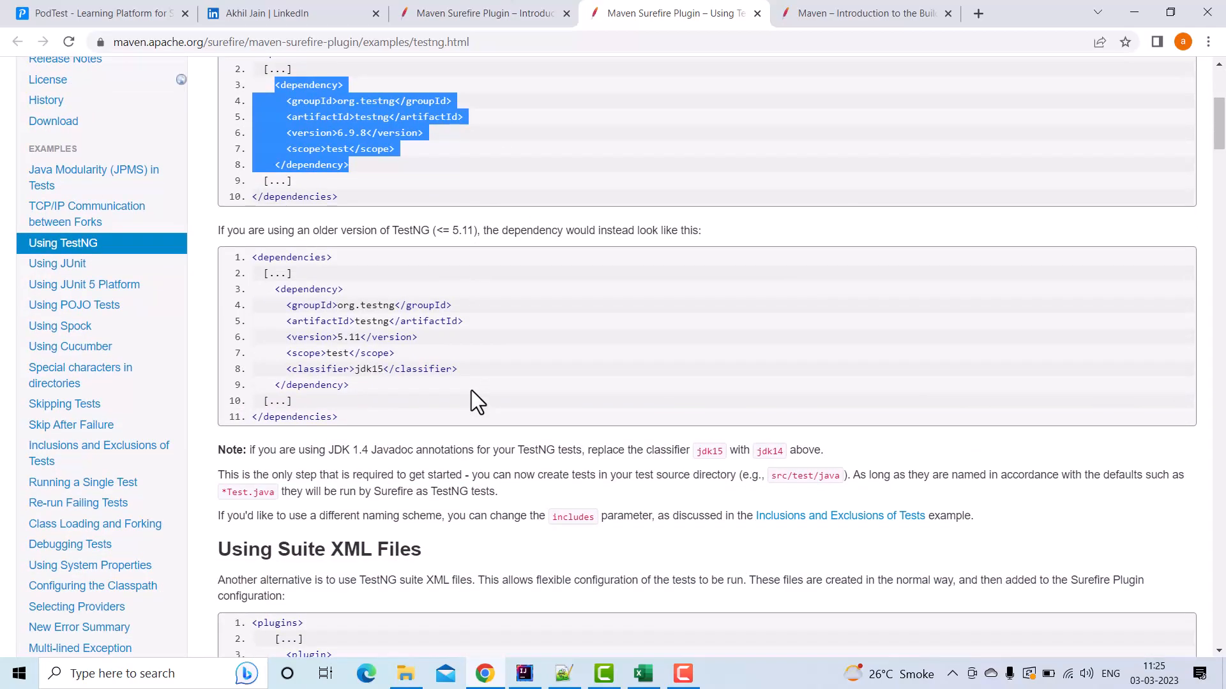
pyautogui.scroll(-3)
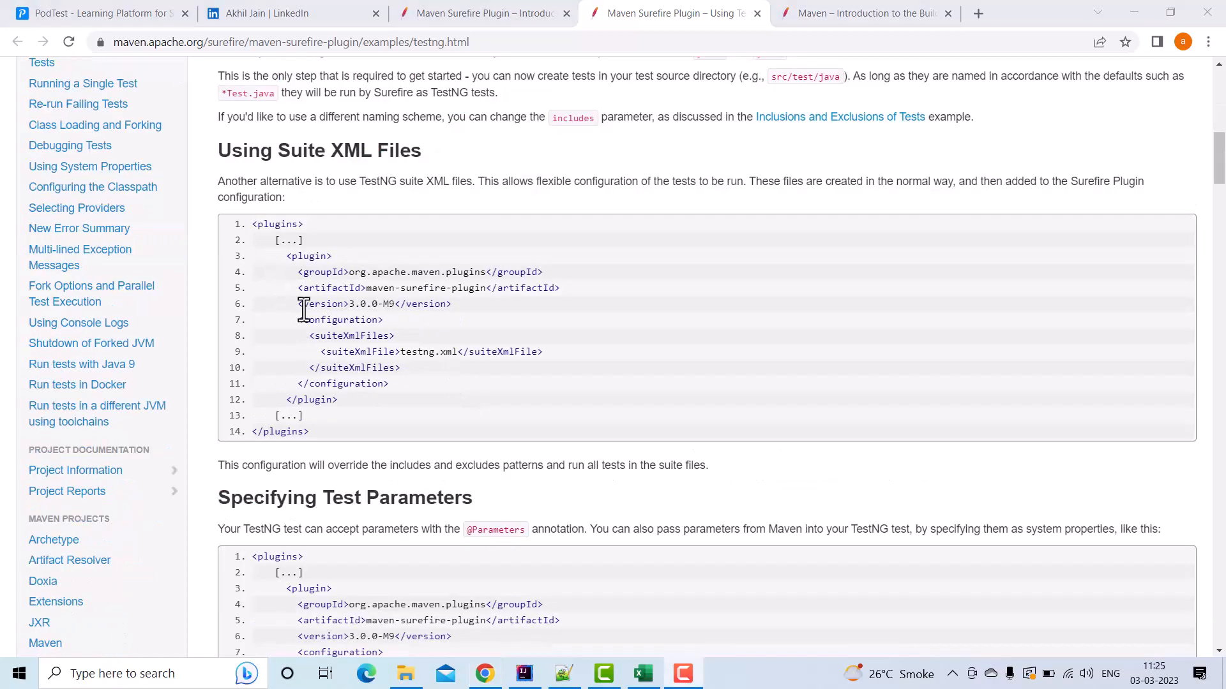
pyautogui.moveTo(295, 255); pyautogui.dragTo(337, 399)
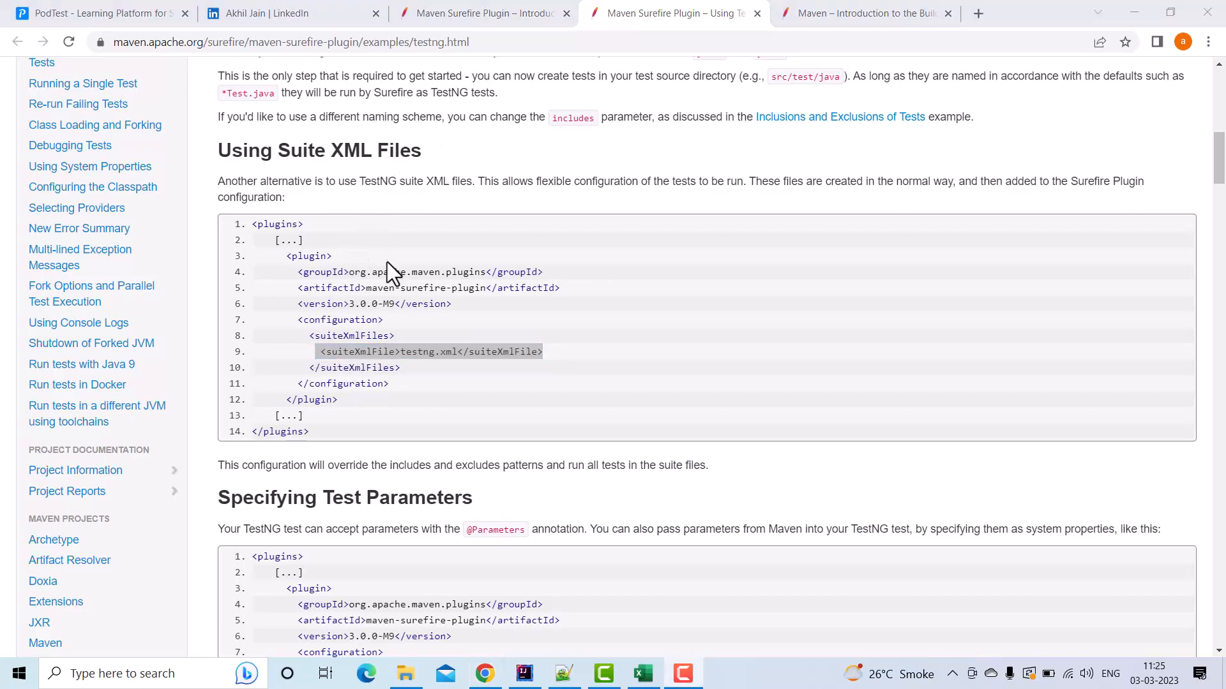
pyautogui.moveTo(429, 303)
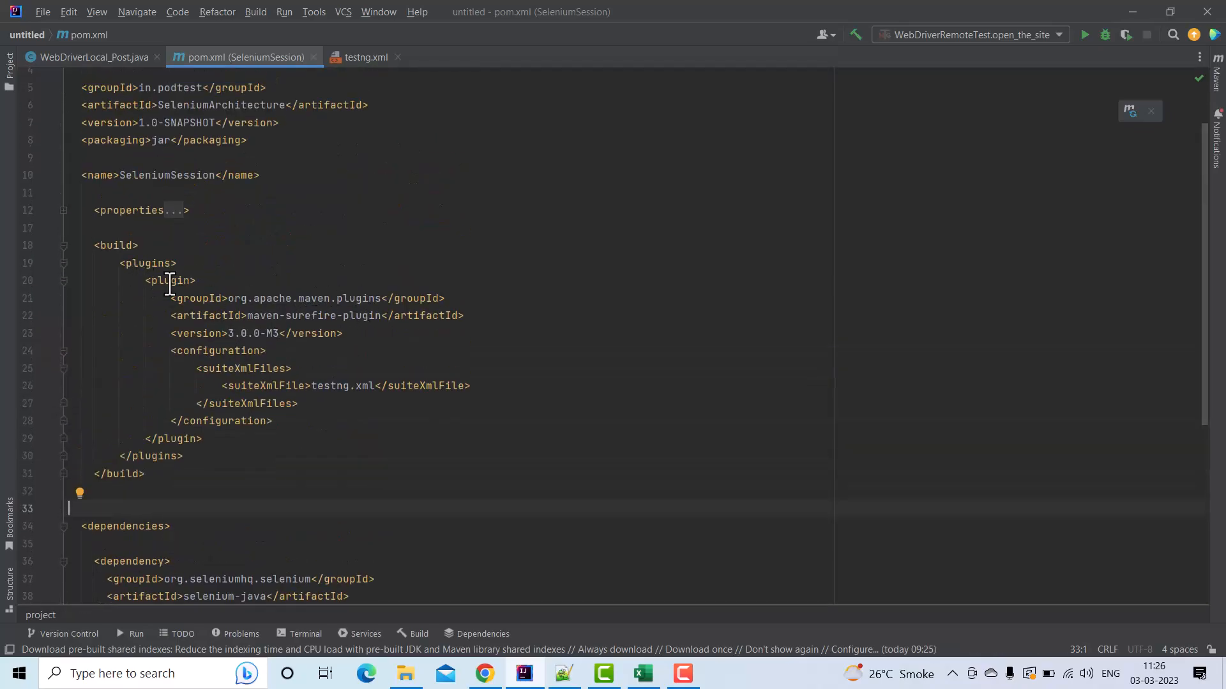
# Select testng.xml in pom.xml's suiteXmlFile setting and show the Project tool window.
pyautogui.moveTo(95, 244); pyautogui.dragTo(143, 474)
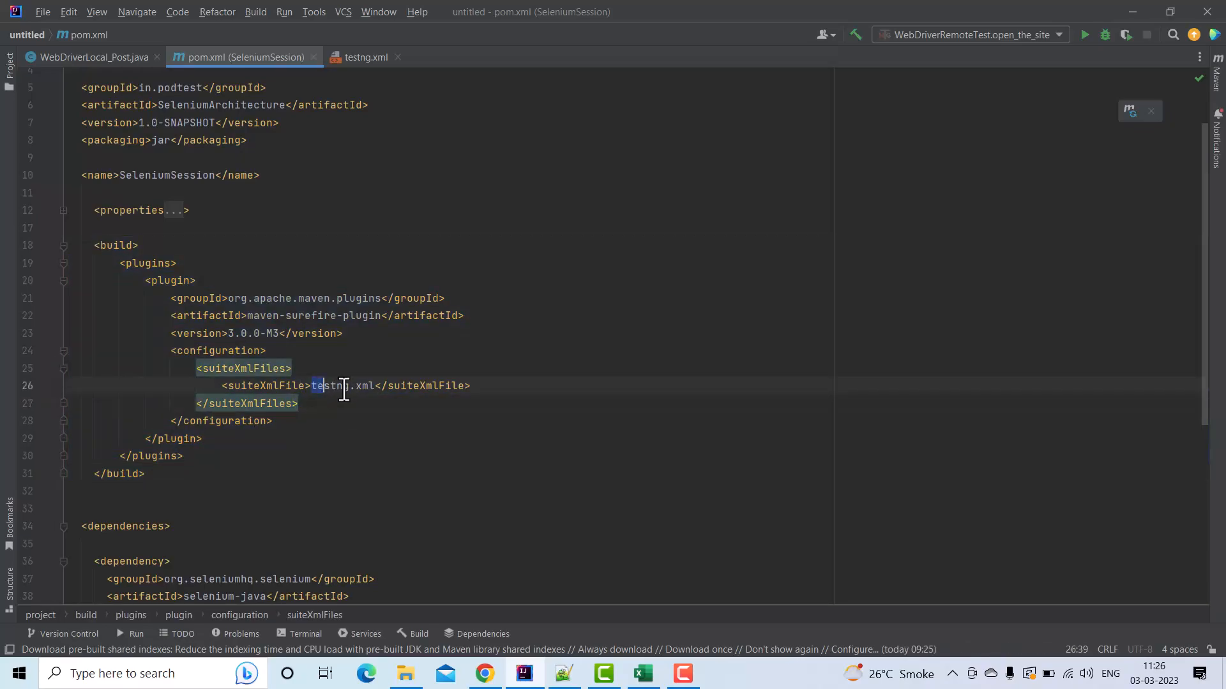
pyautogui.click(9, 61)
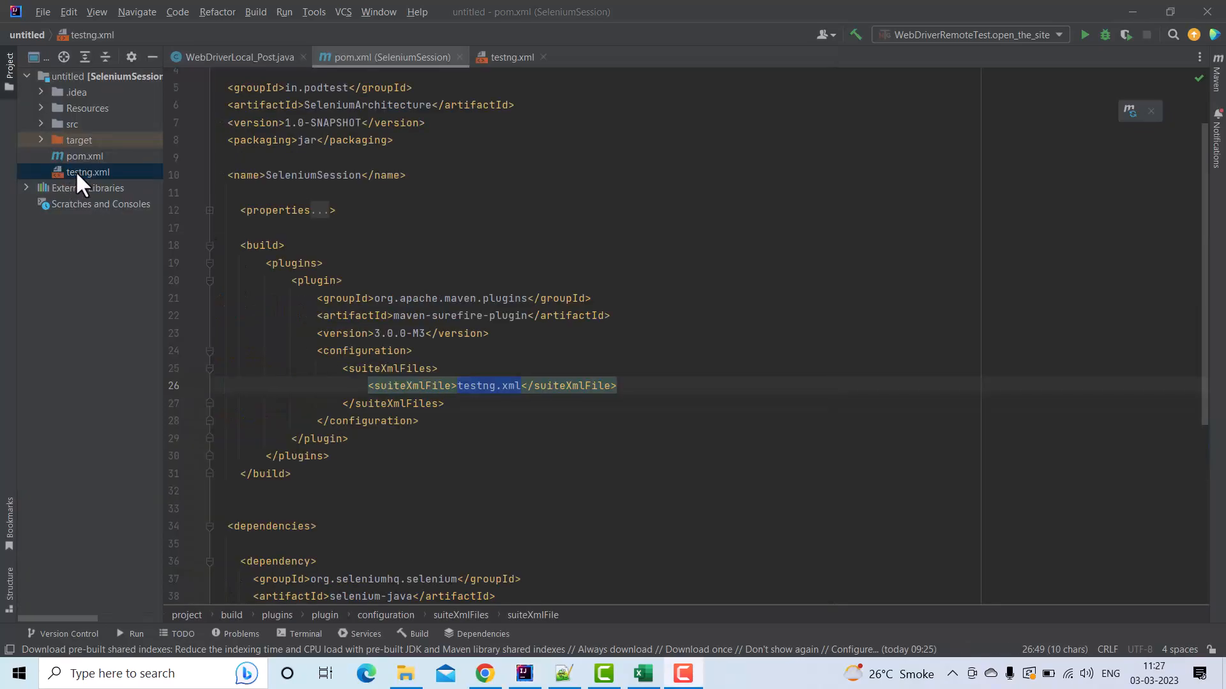
# Open testng.xml, then browse the Maven lifecycle phases and run 'test'.
pyautogui.click(512, 57)
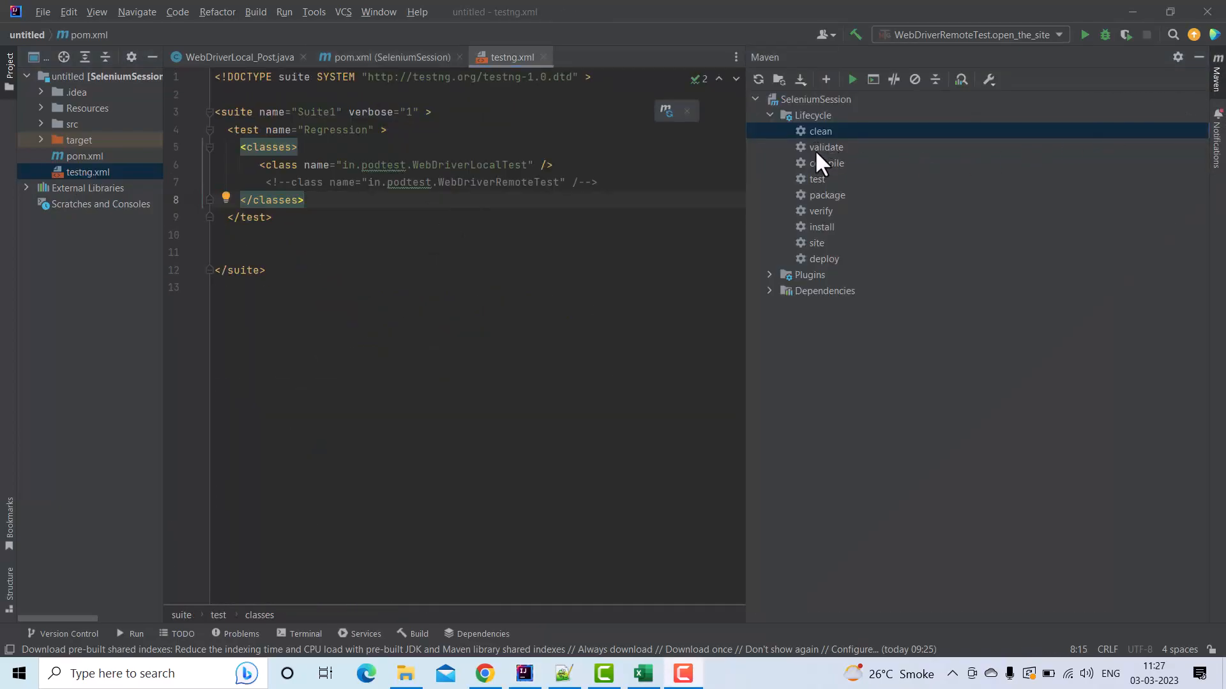
pyautogui.click(823, 258)
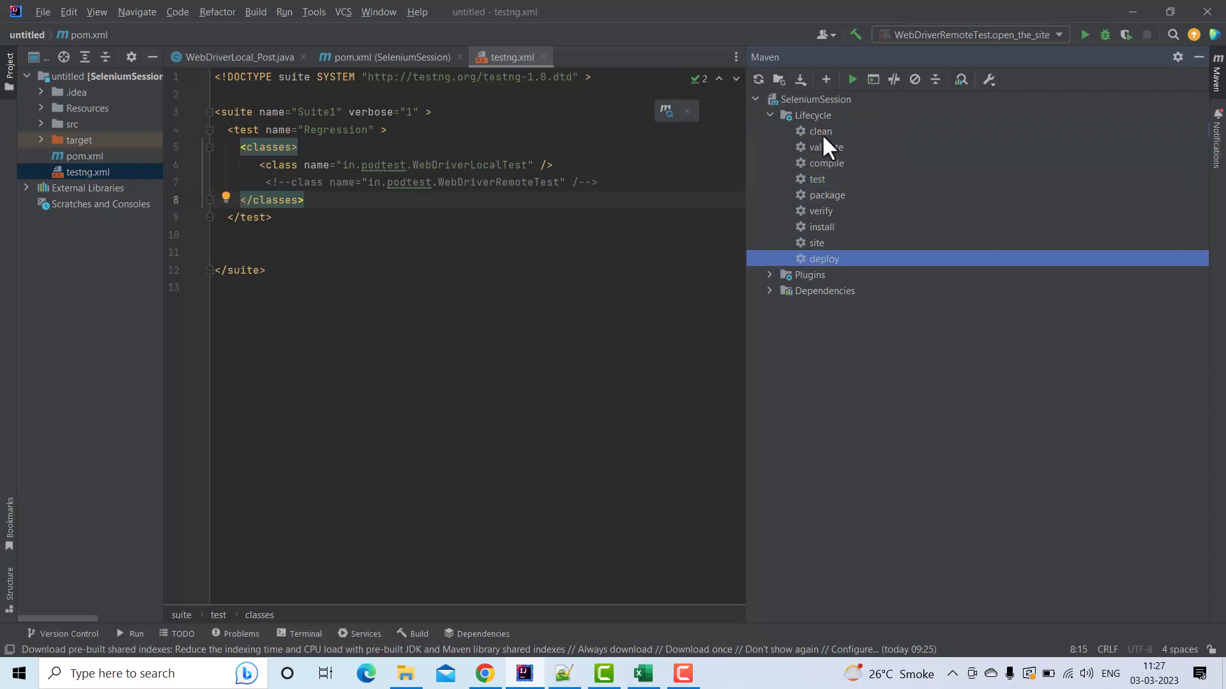
pyautogui.moveTo(825, 153)
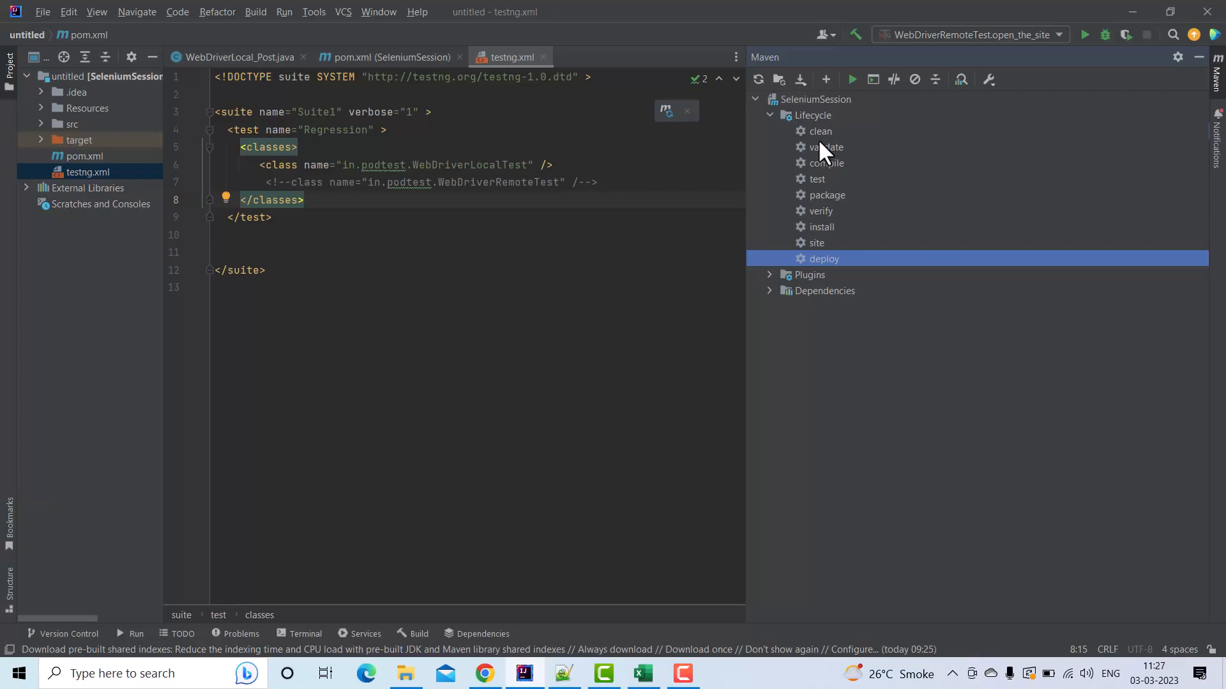
pyautogui.click(821, 130)
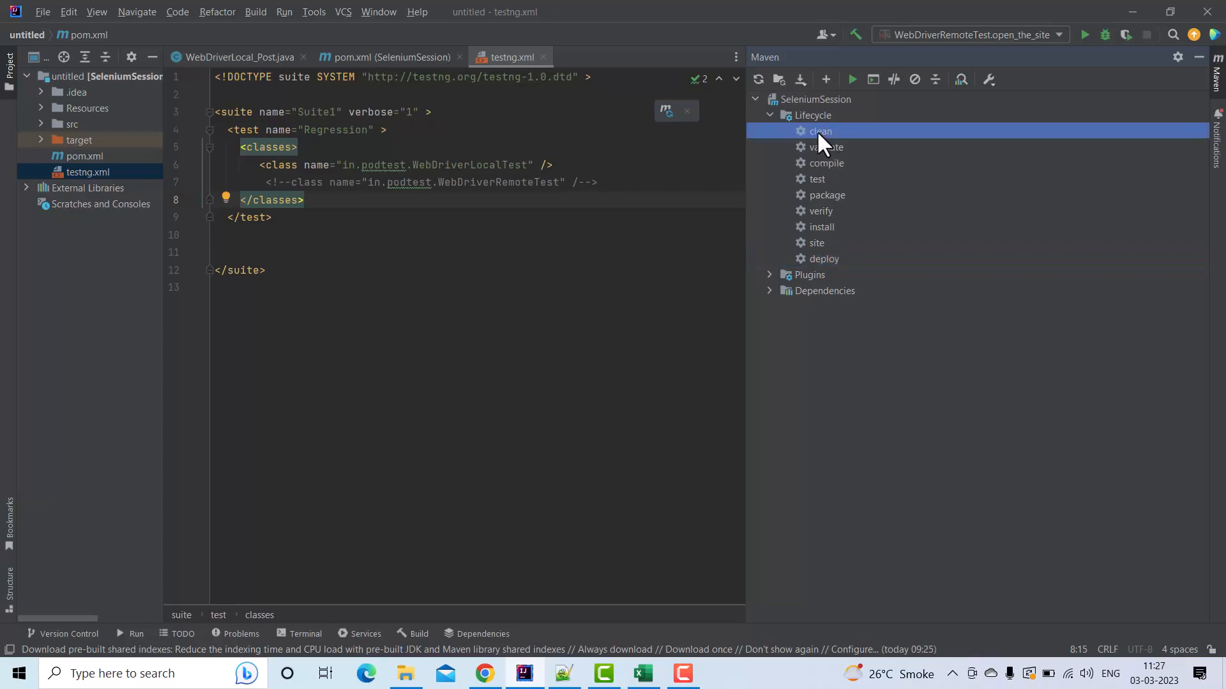
pyautogui.moveTo(815, 249)
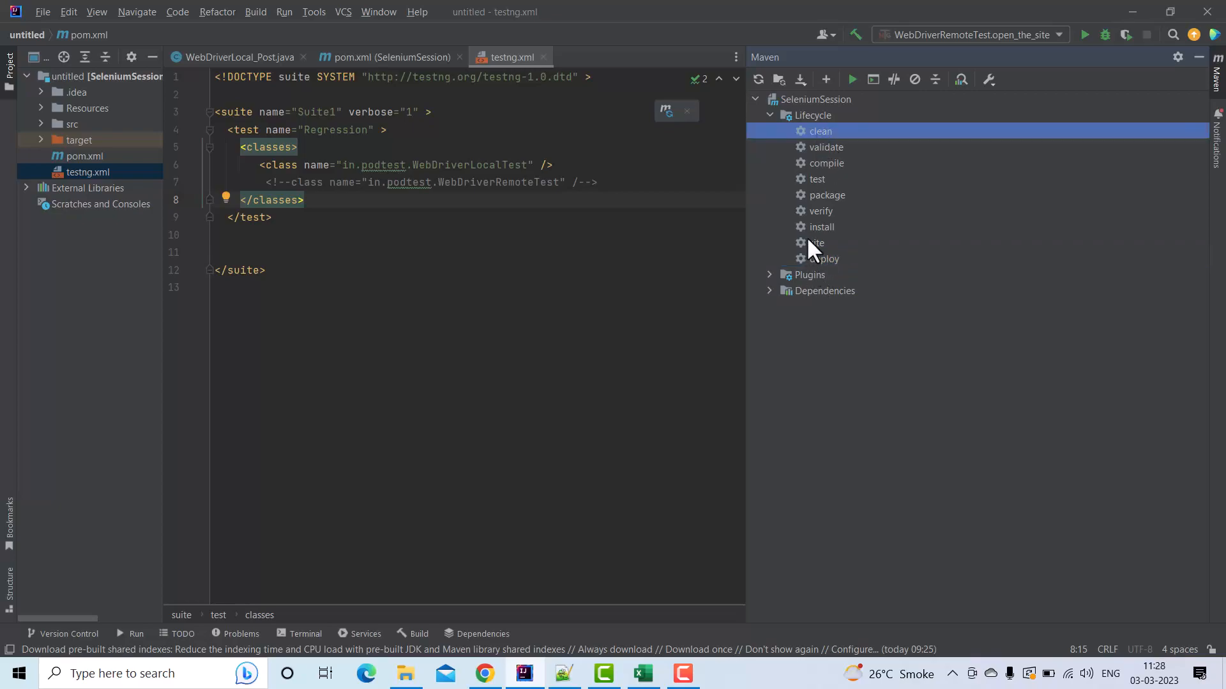
pyautogui.click(816, 243)
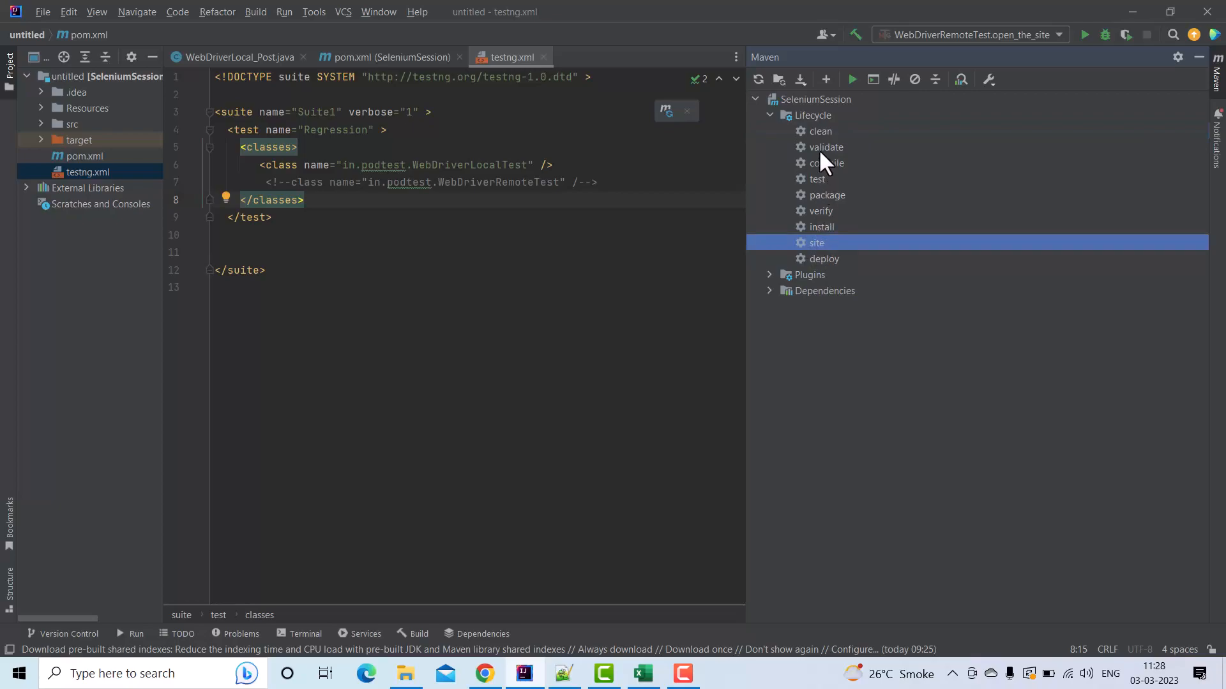
pyautogui.moveTo(815, 249)
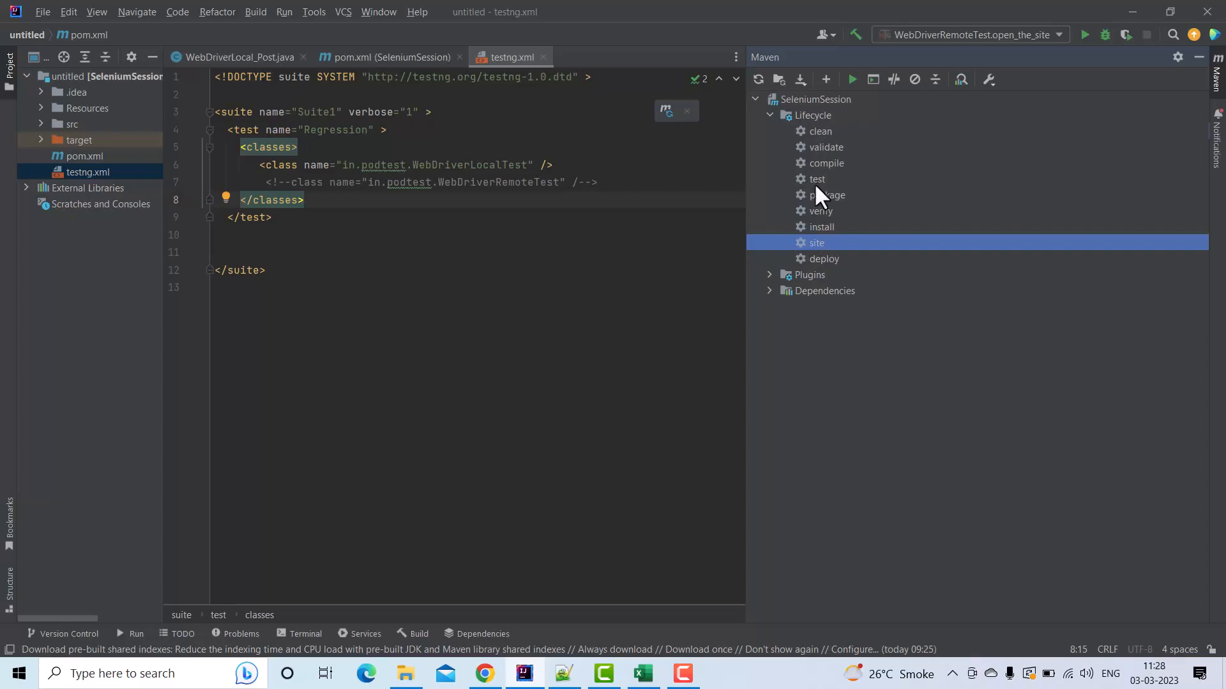
pyautogui.click(817, 178)
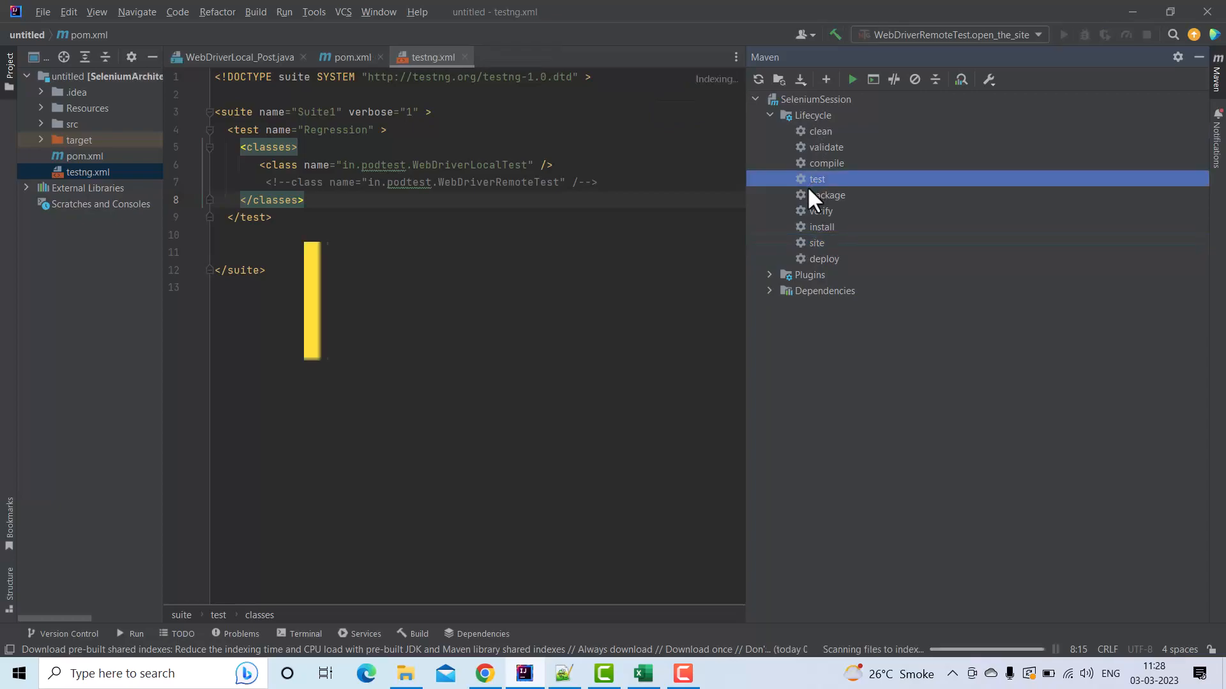